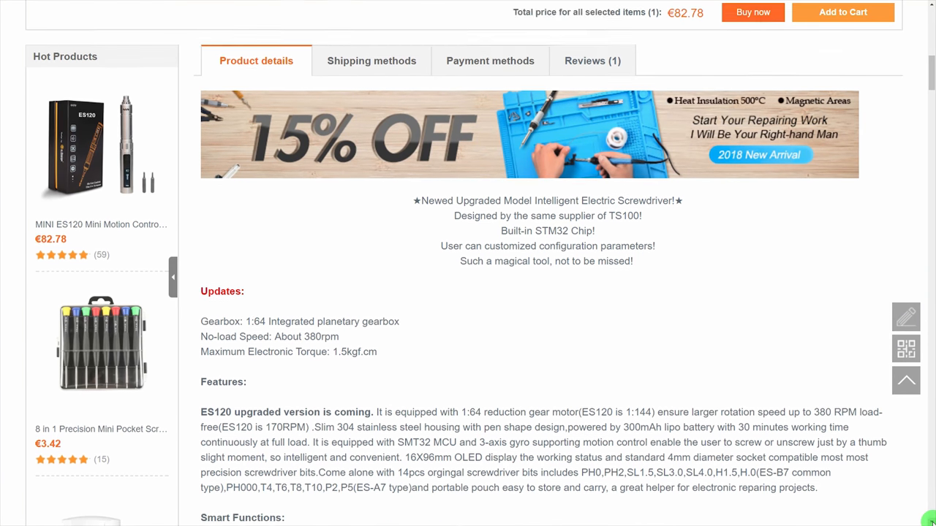
{"action": "scroll", "scroll_direction": "down", "scroll_amount": 3}
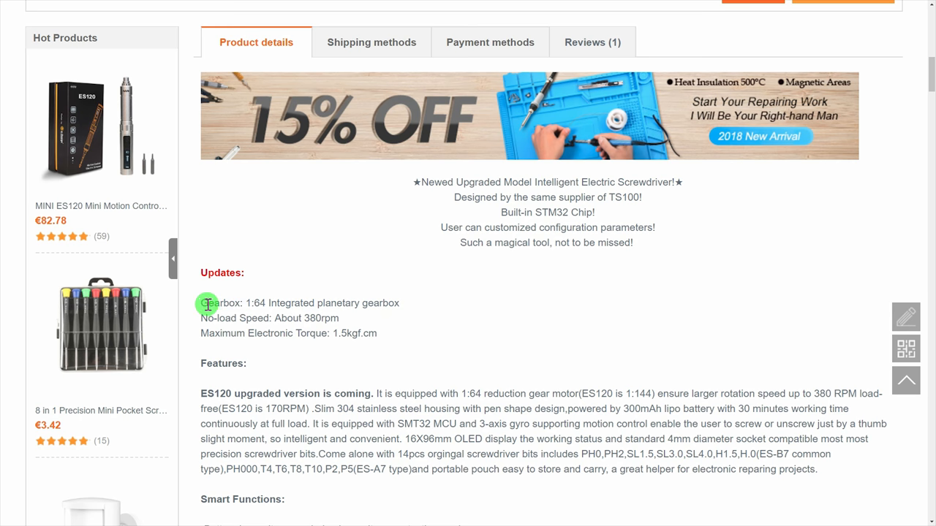